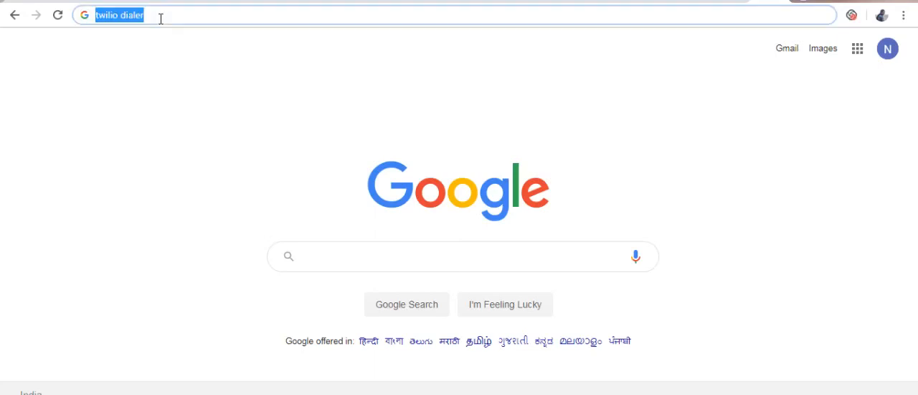
Search Google for 'twilio dialer' and open the Twilio Auto Dialer and CRM Helper store listing
{"action": "left_click", "coordinate": [143, 16]}
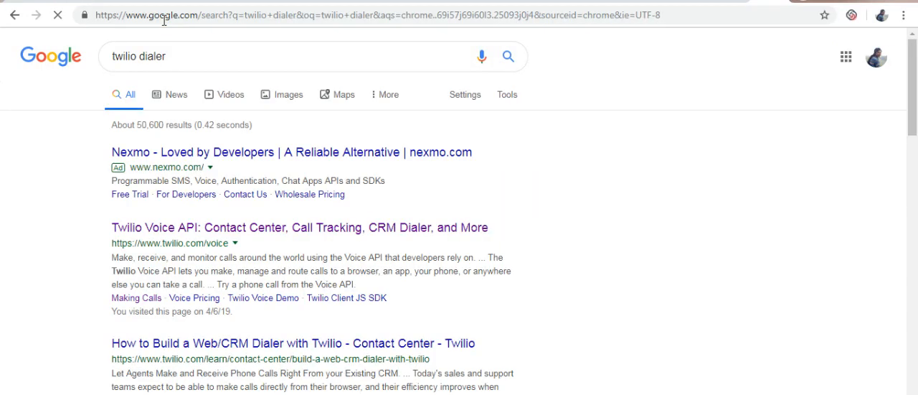
{"action": "scroll", "scroll_direction": "down", "scroll_amount": 3}
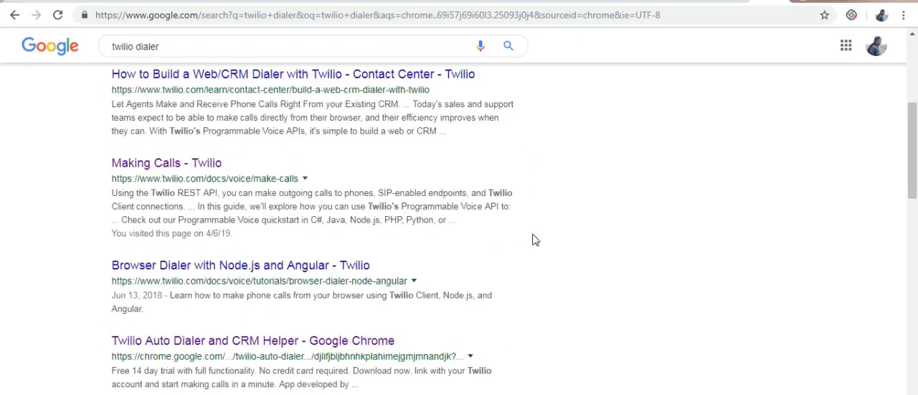
{"action": "scroll", "scroll_direction": "down", "scroll_amount": 3}
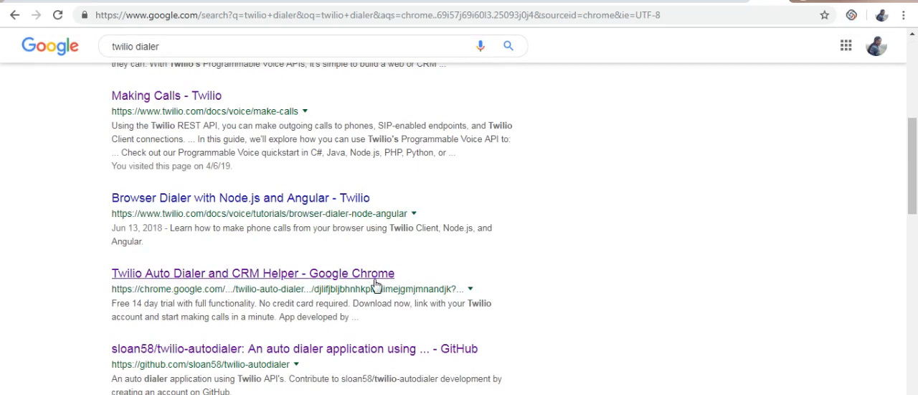
{"action": "left_click", "coordinate": [253, 273]}
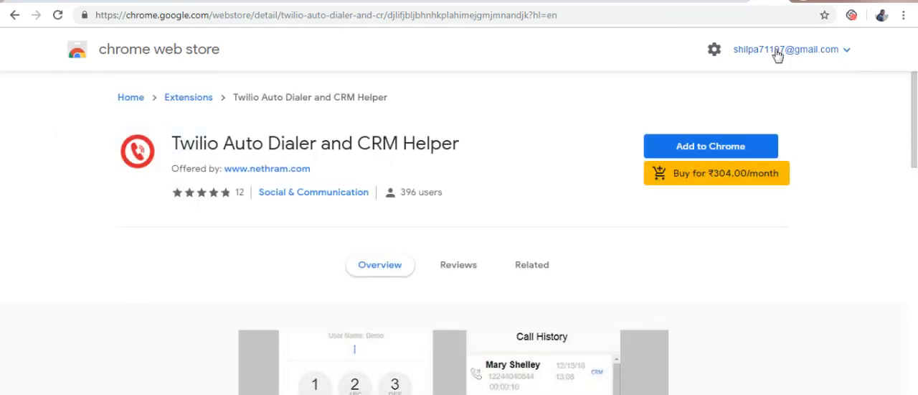
Switch to the other Google account and confirm adding the extension to Chrome
{"action": "left_click", "coordinate": [786, 49]}
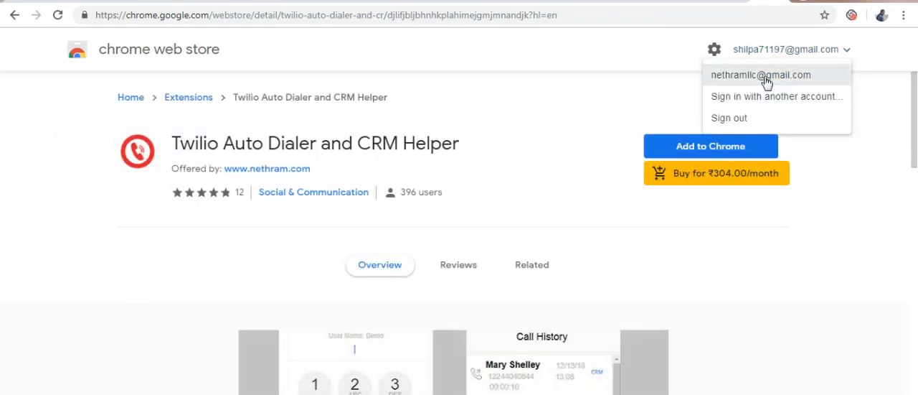
{"action": "left_click", "coordinate": [761, 75]}
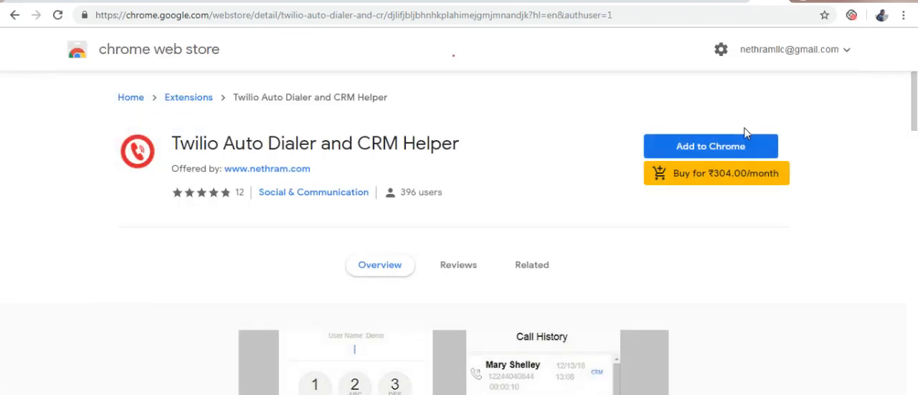
{"action": "mouse_move", "coordinate": [706, 154]}
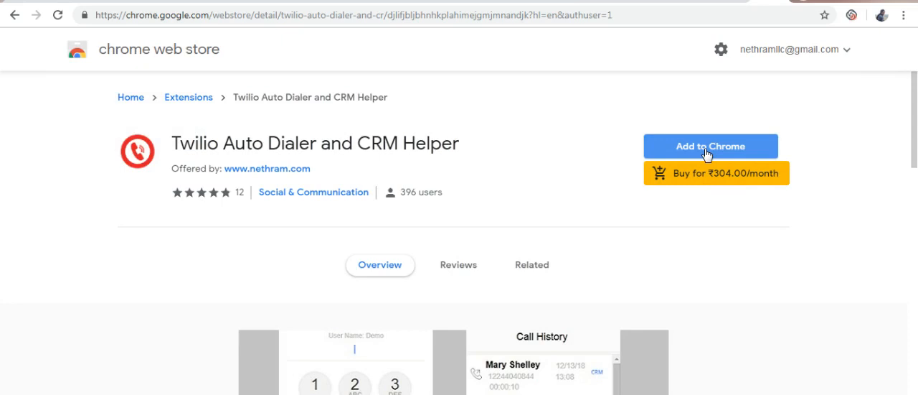
{"action": "left_click", "coordinate": [710, 146]}
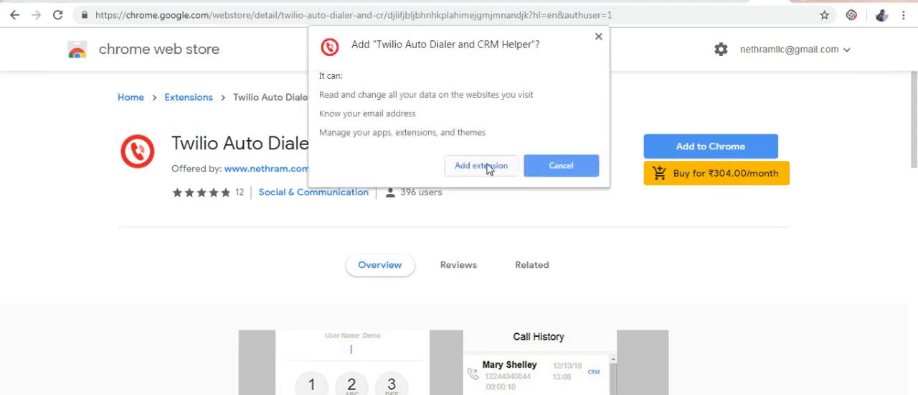
{"action": "left_click", "coordinate": [480, 165]}
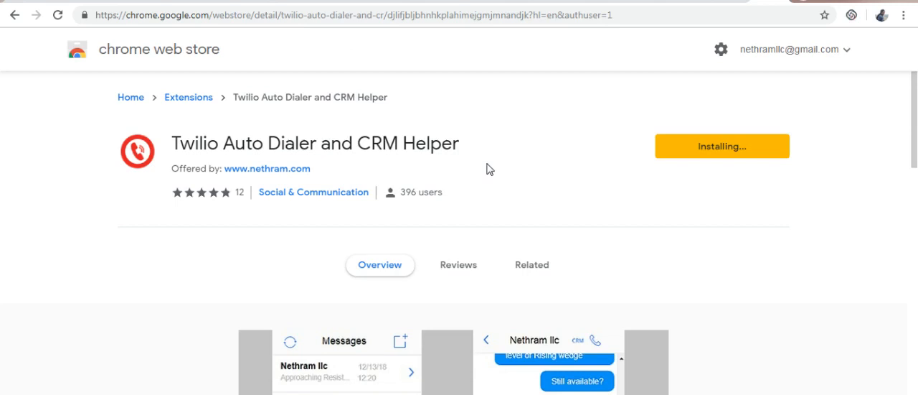
{"action": "mouse_move", "coordinate": [517, 173]}
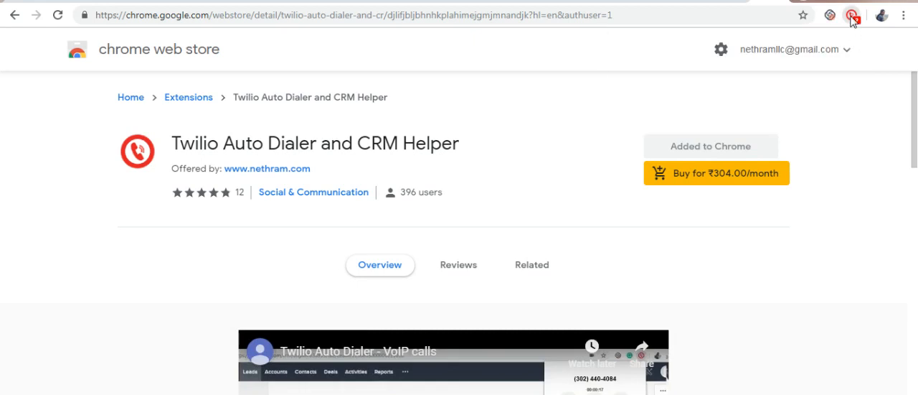
Bring up the extension's Sign Into Twilio form from the toolbar icon
{"action": "left_click", "coordinate": [852, 15]}
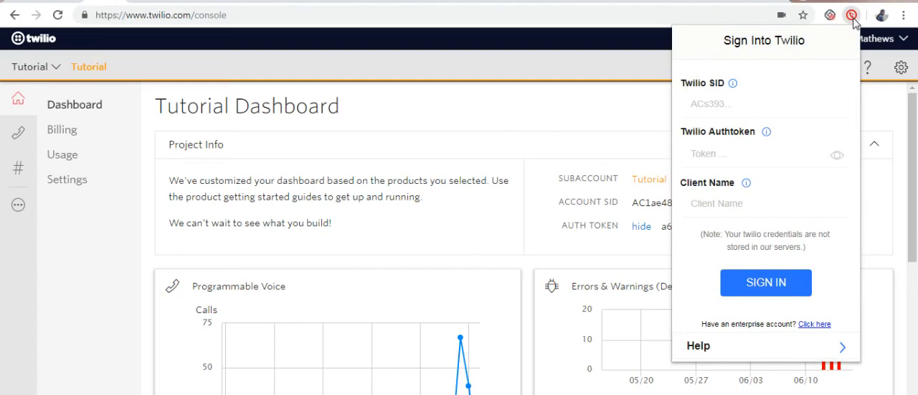
{"action": "mouse_move", "coordinate": [734, 102]}
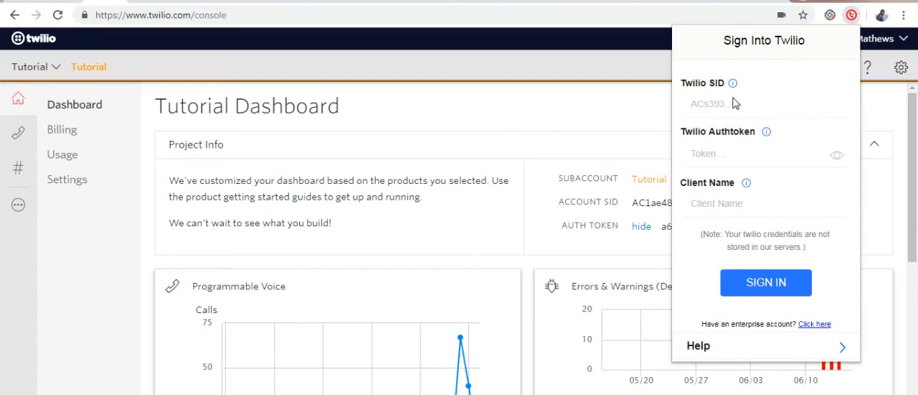
{"action": "mouse_move", "coordinate": [715, 215]}
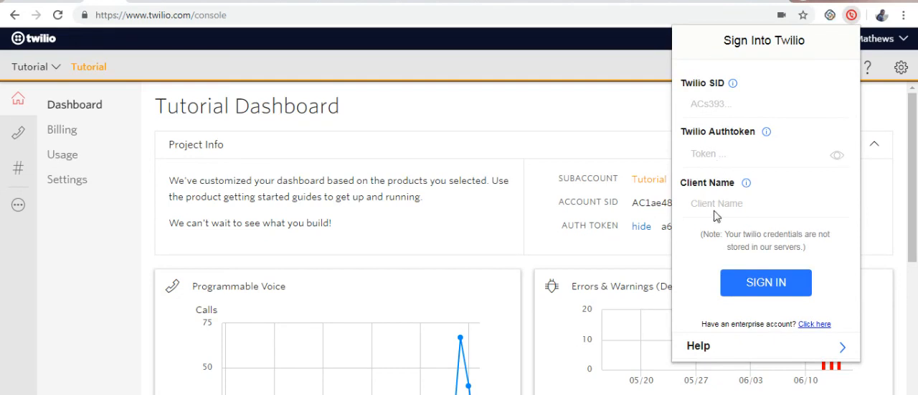
{"action": "mouse_move", "coordinate": [615, 145]}
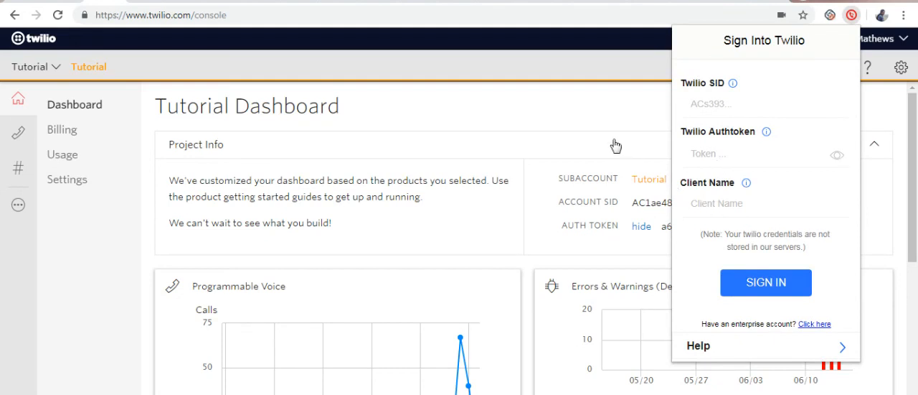
{"action": "mouse_move", "coordinate": [606, 112]}
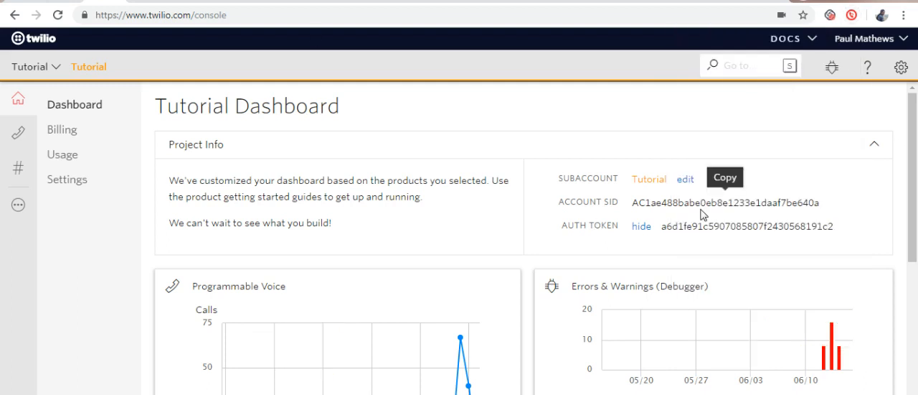
{"action": "mouse_move", "coordinate": [574, 242]}
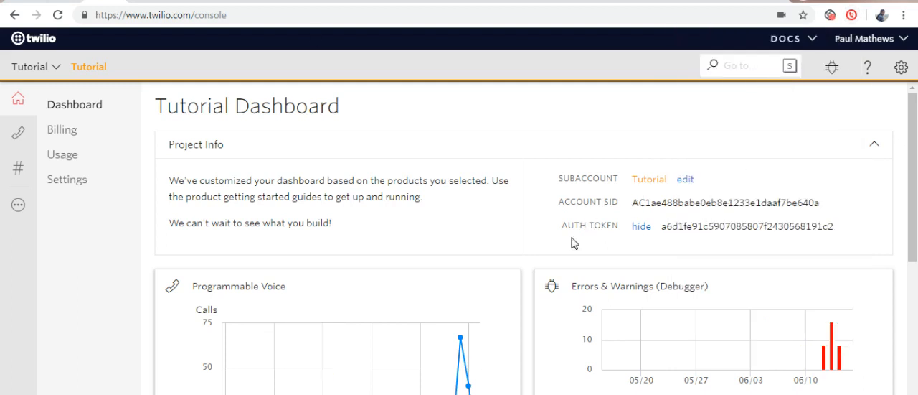
{"action": "mouse_move", "coordinate": [746, 202]}
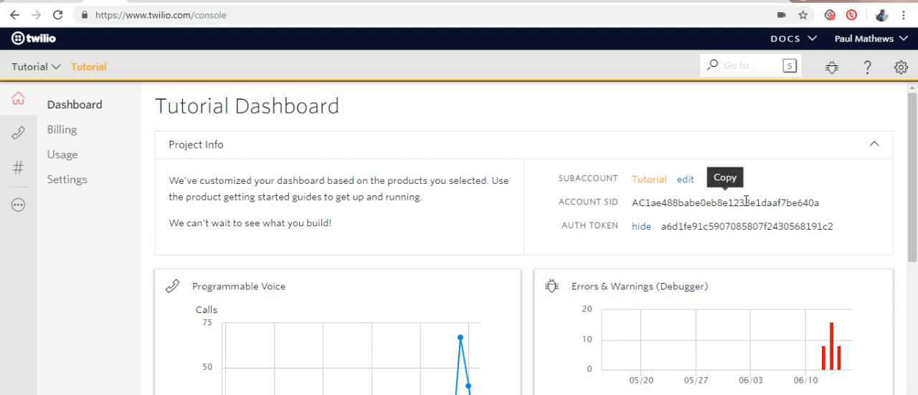
Copy the Account SID and Auth Token from the console into the extension's sign-in fields
{"action": "left_click", "coordinate": [724, 177]}
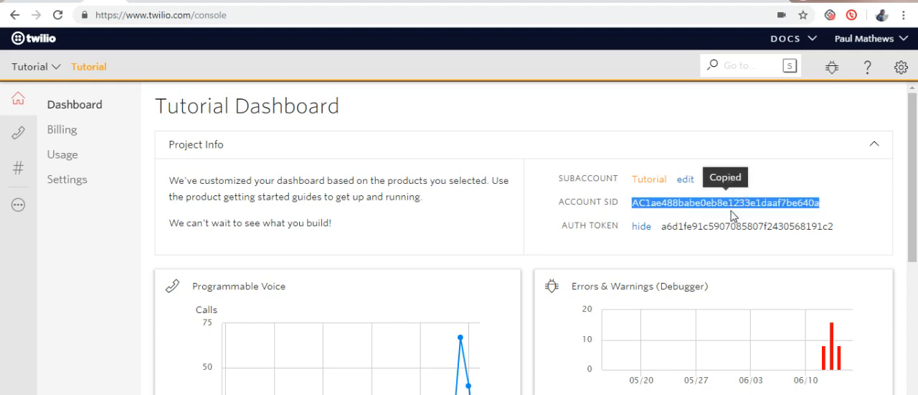
{"action": "left_click", "coordinate": [851, 14]}
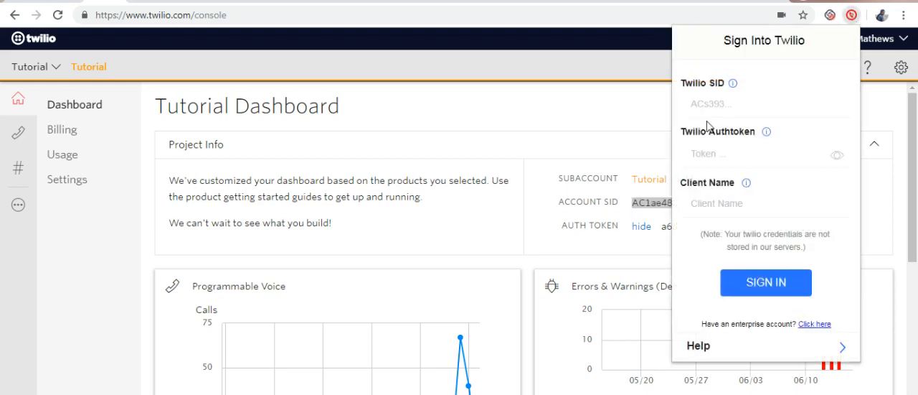
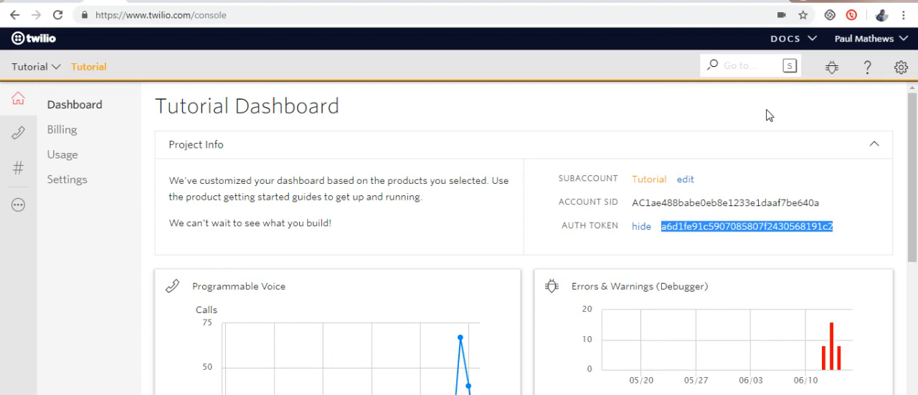
{"action": "left_click", "coordinate": [852, 15]}
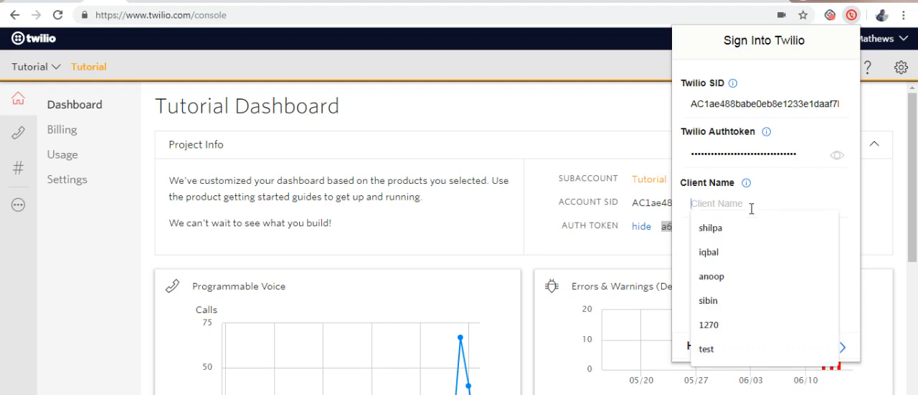
Enter client name 'shilpa' from the suggestions and sign in to reach Select Your Number
{"action": "type", "text": "shi"}
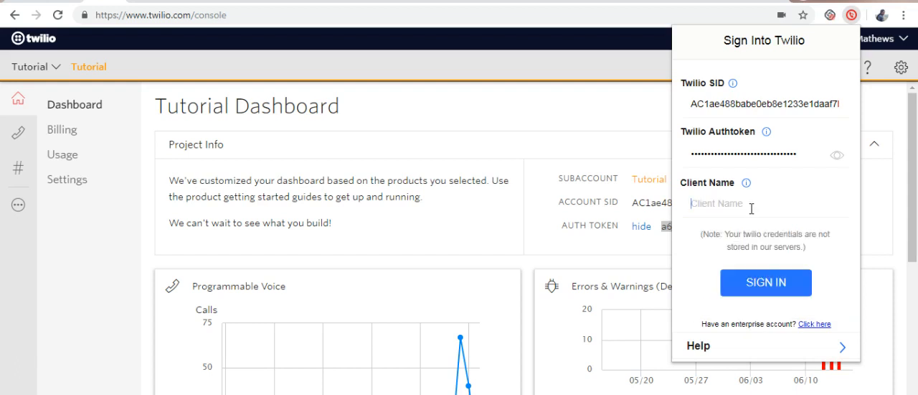
{"action": "type", "text": "100"}
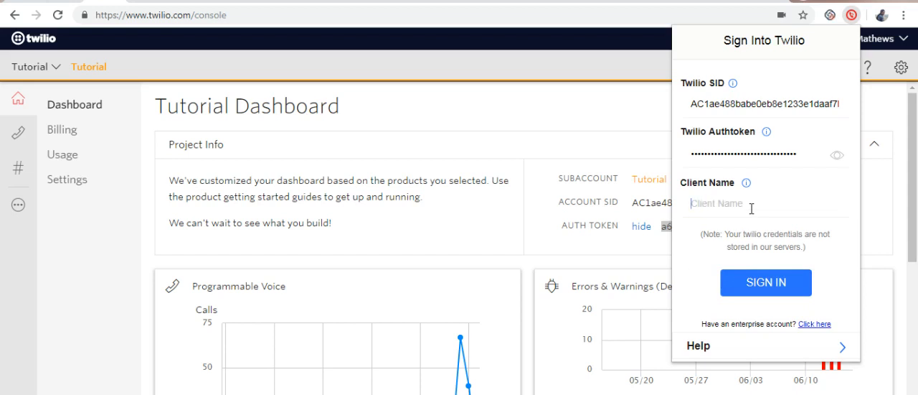
{"action": "type", "text": "shilp"}
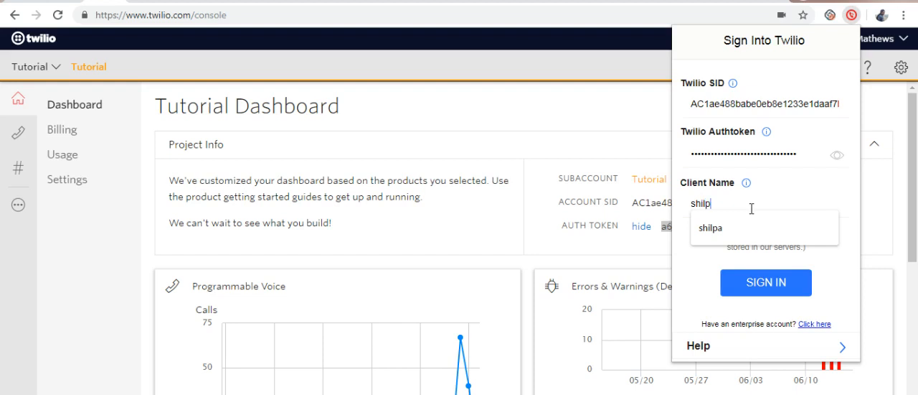
{"action": "left_click", "coordinate": [710, 228]}
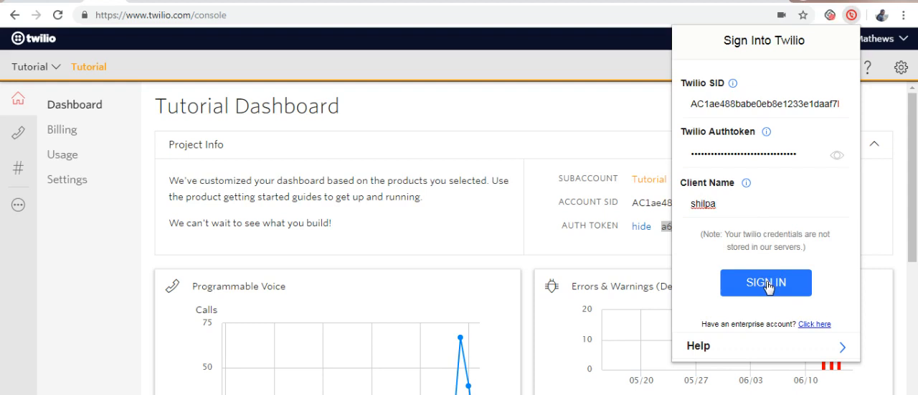
{"action": "left_click", "coordinate": [765, 282]}
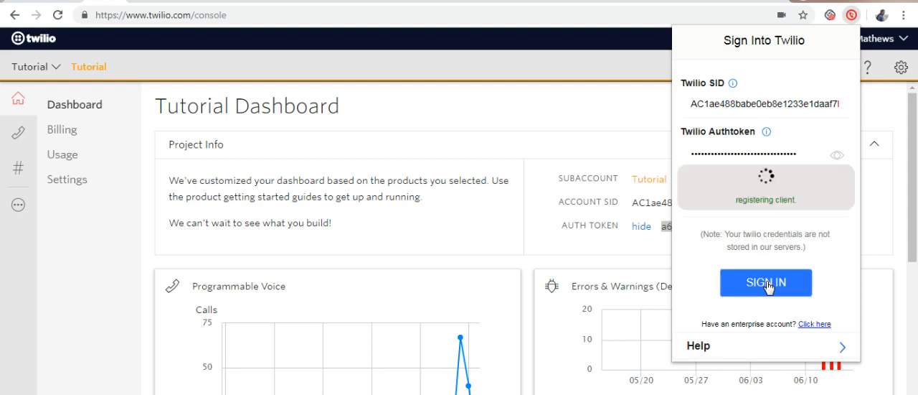
{"action": "left_click", "coordinate": [766, 282]}
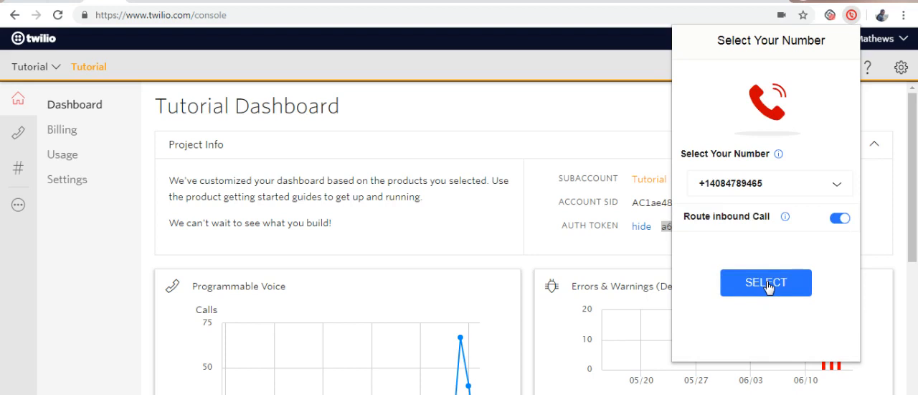
{"action": "mouse_move", "coordinate": [756, 201]}
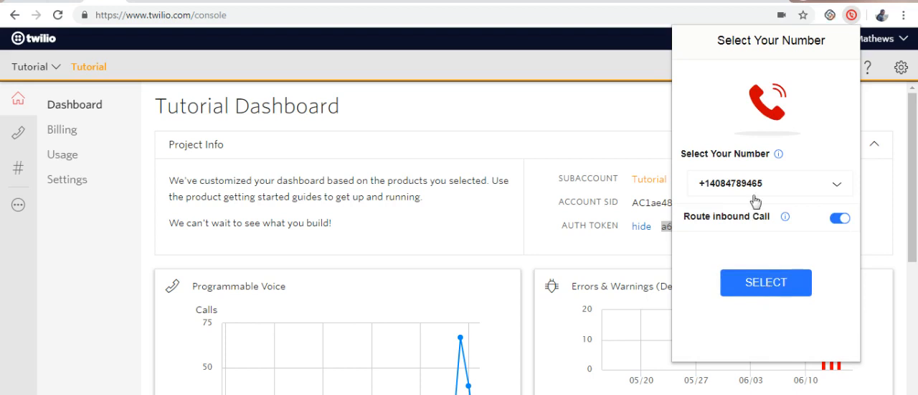
{"action": "mouse_move", "coordinate": [754, 198]}
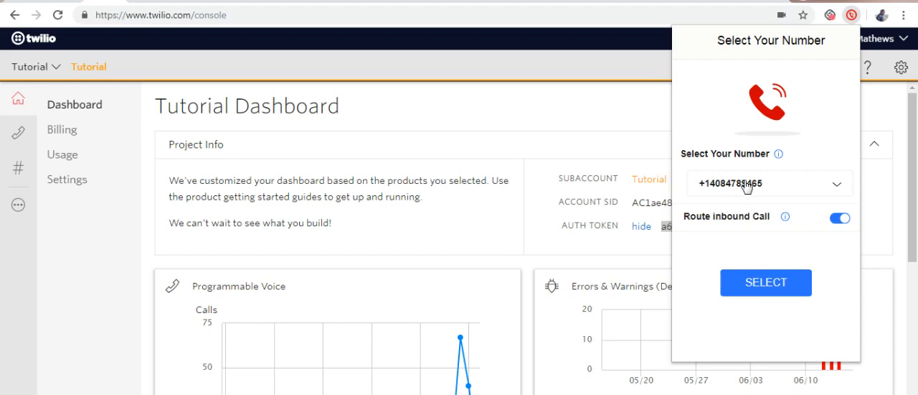
{"action": "mouse_move", "coordinate": [779, 154]}
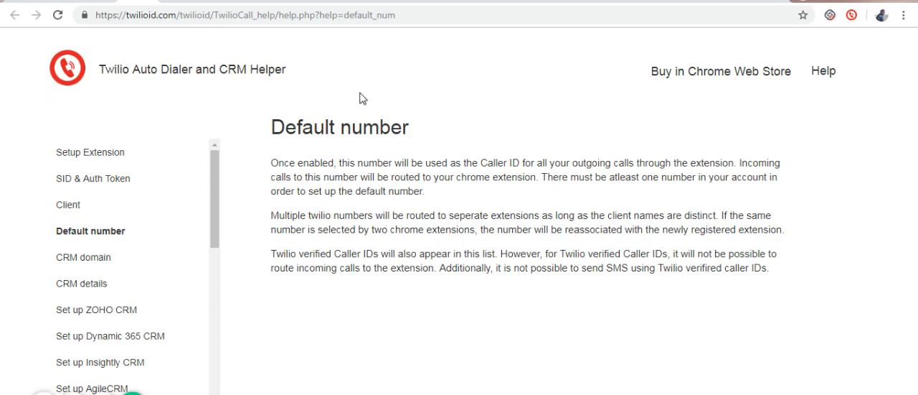
{"action": "scroll", "scroll_direction": "down", "scroll_amount": 3}
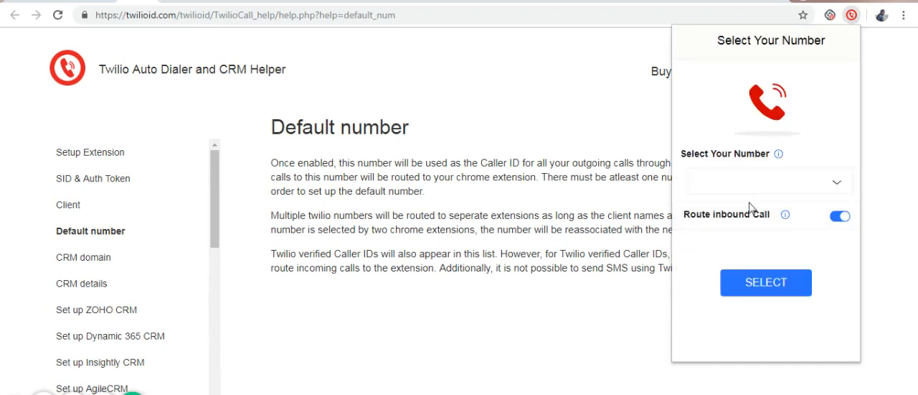
{"action": "left_click", "coordinate": [768, 183]}
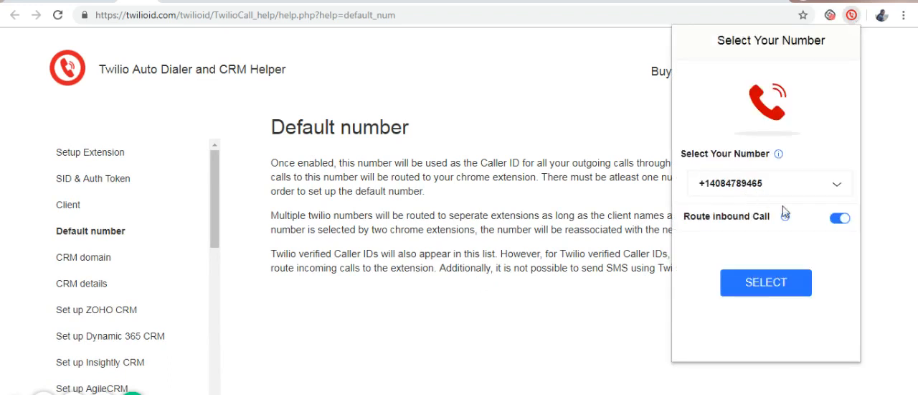
{"action": "left_click", "coordinate": [840, 218]}
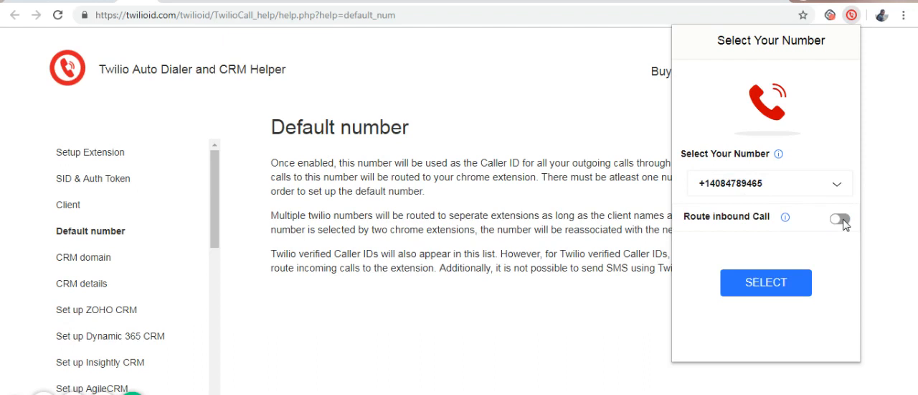
{"action": "left_click", "coordinate": [840, 220]}
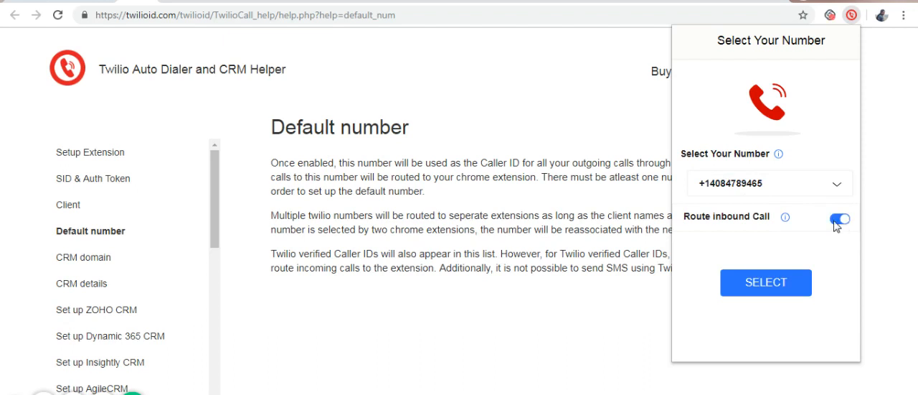
{"action": "mouse_move", "coordinate": [774, 189]}
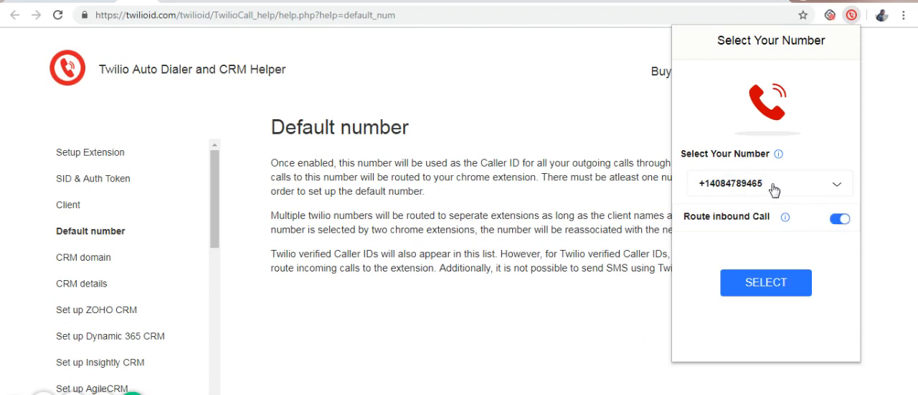
{"action": "mouse_move", "coordinate": [760, 263]}
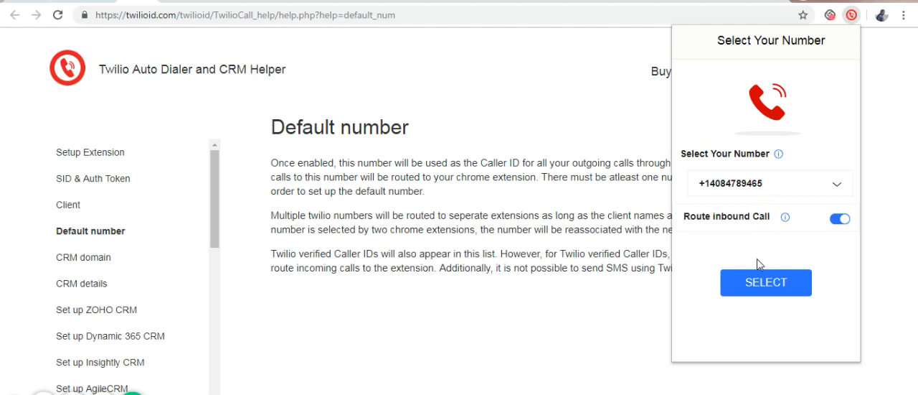
{"action": "mouse_move", "coordinate": [759, 285]}
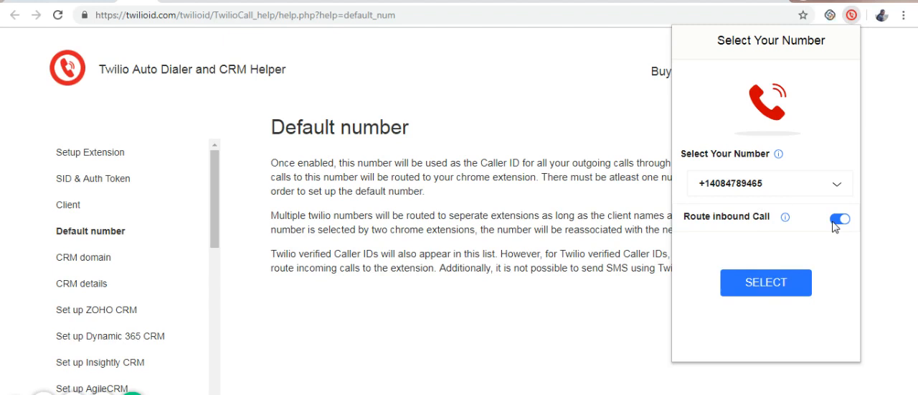
{"action": "mouse_move", "coordinate": [766, 282]}
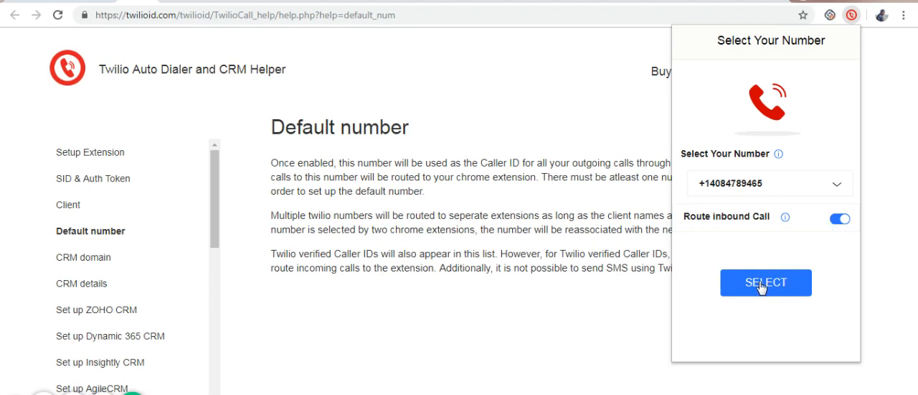
{"action": "left_click", "coordinate": [765, 282]}
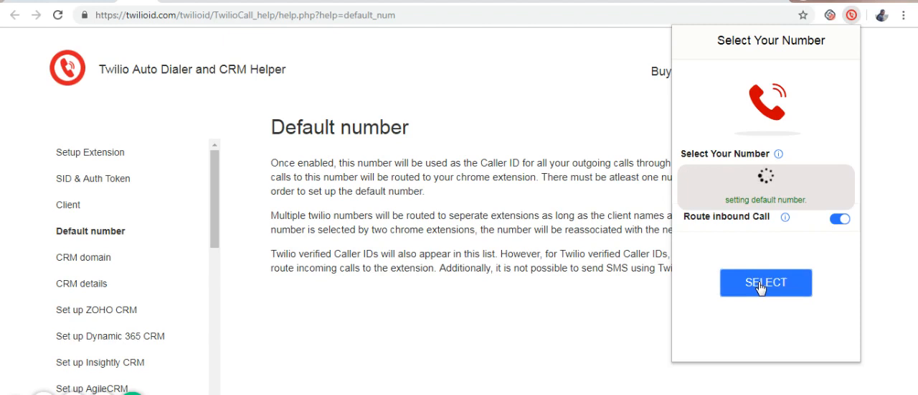
{"action": "left_click", "coordinate": [765, 282]}
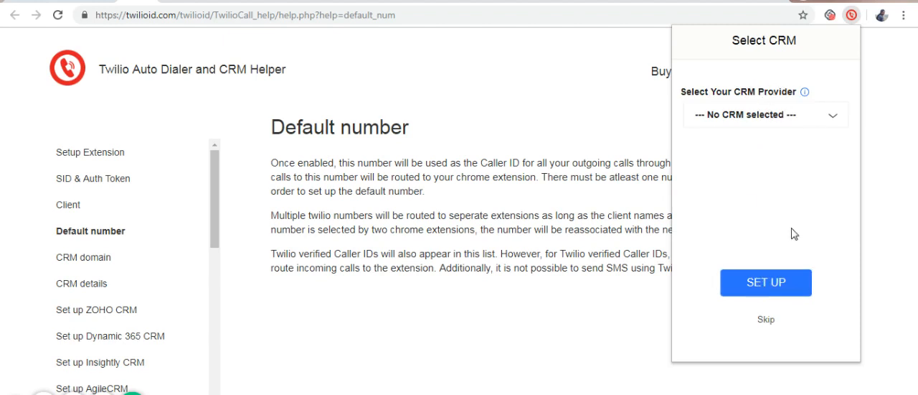
{"action": "mouse_move", "coordinate": [790, 235]}
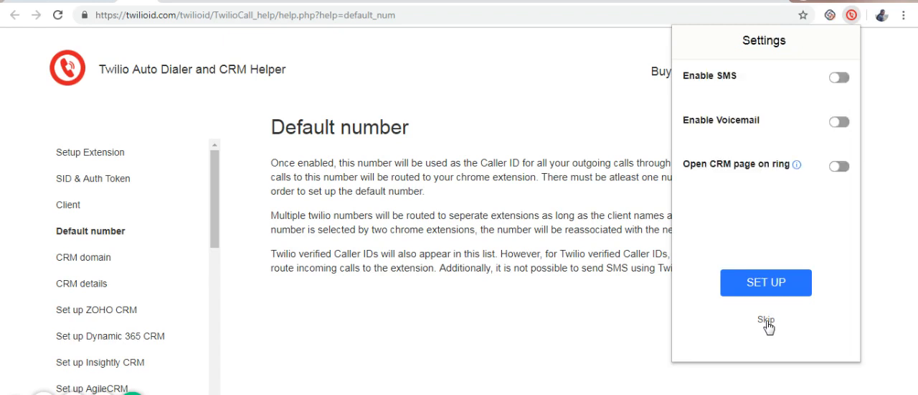
{"action": "mouse_move", "coordinate": [864, 90]}
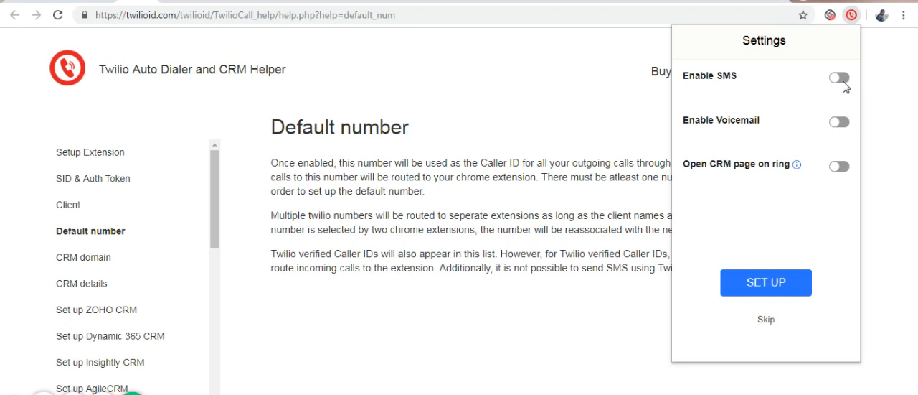
Enable SMS, try the SMS and Ask click actions, and leave clicking a number set to Call
{"action": "left_click", "coordinate": [838, 77]}
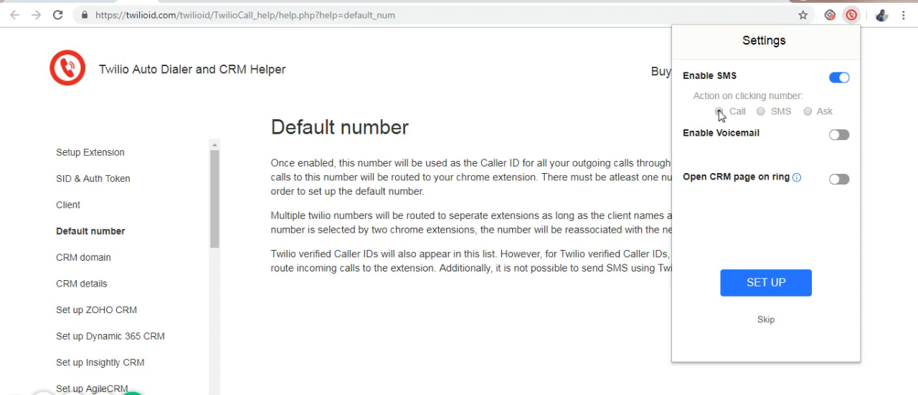
{"action": "left_click", "coordinate": [760, 110]}
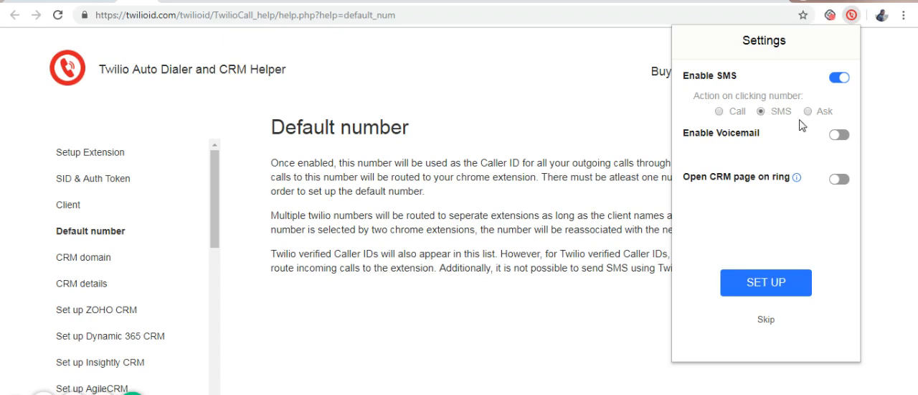
{"action": "left_click", "coordinate": [809, 111]}
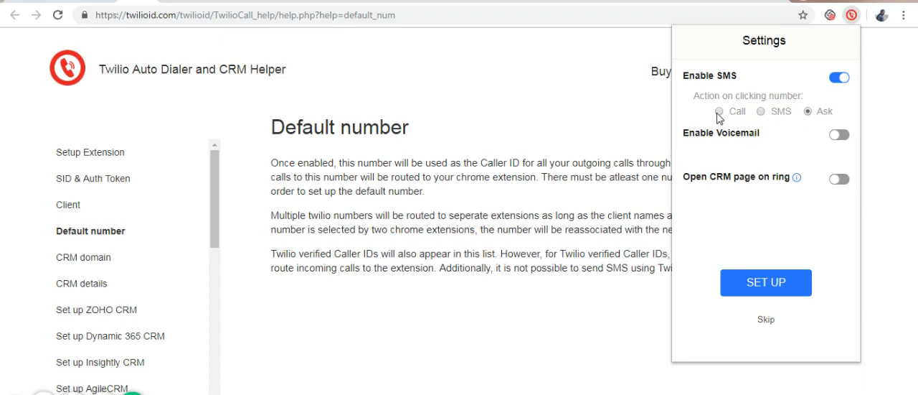
{"action": "left_click", "coordinate": [719, 110]}
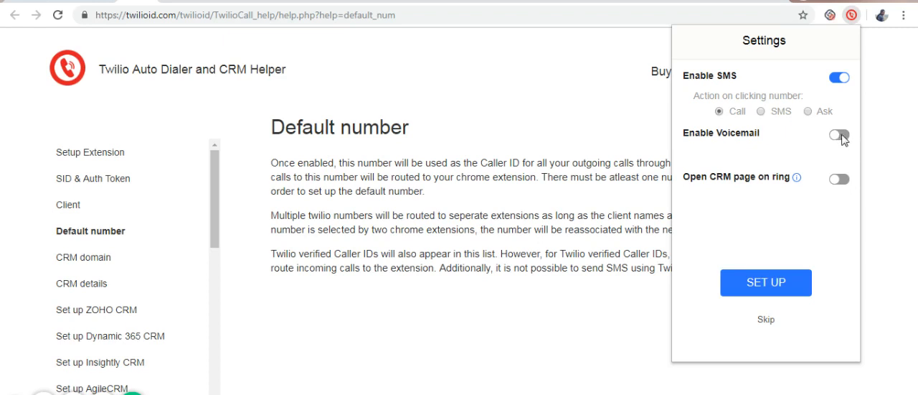
Enable voicemail with greeting 'Hello, this is paul. Please leave voicemail'
{"action": "left_click", "coordinate": [838, 136]}
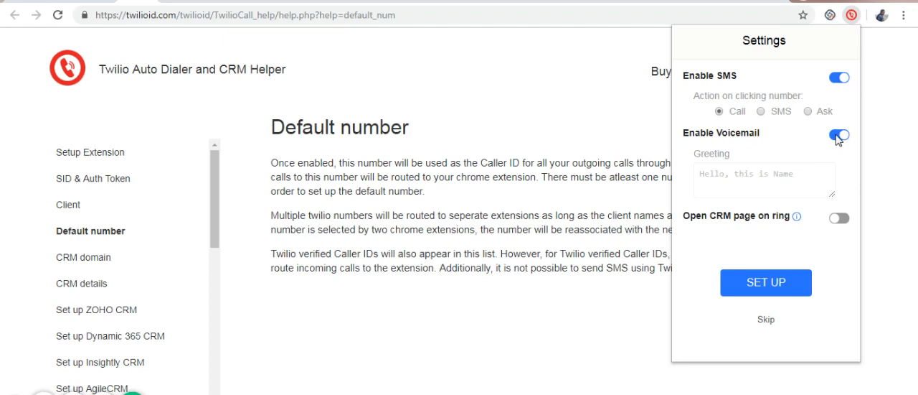
{"action": "mouse_move", "coordinate": [769, 177]}
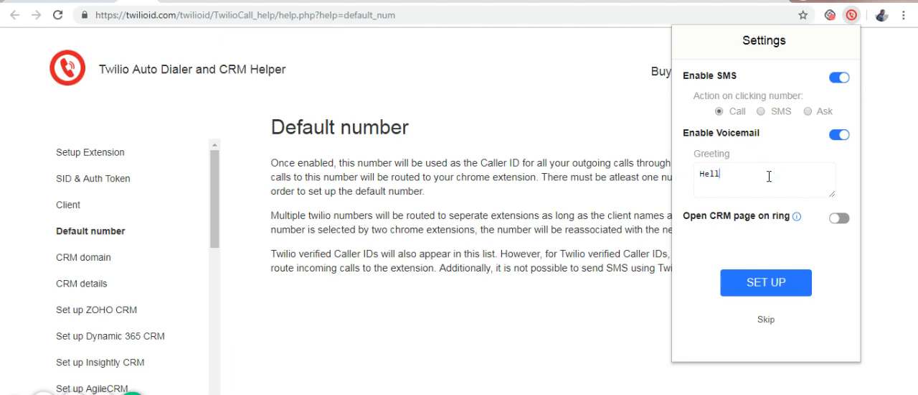
{"action": "type", "text": "o, this"}
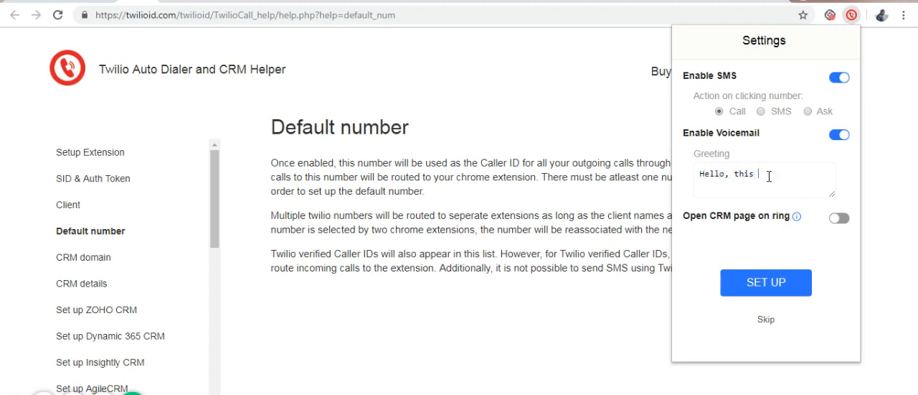
{"action": "type", "text": "is paul"}
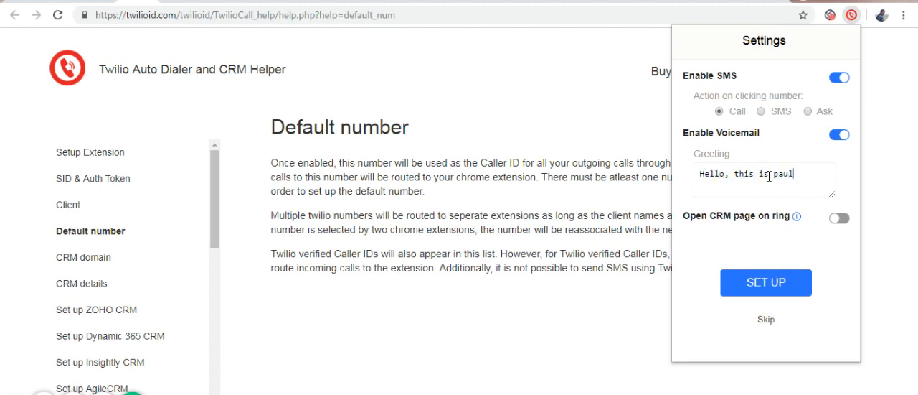
{"action": "type", "text": ". Plea"}
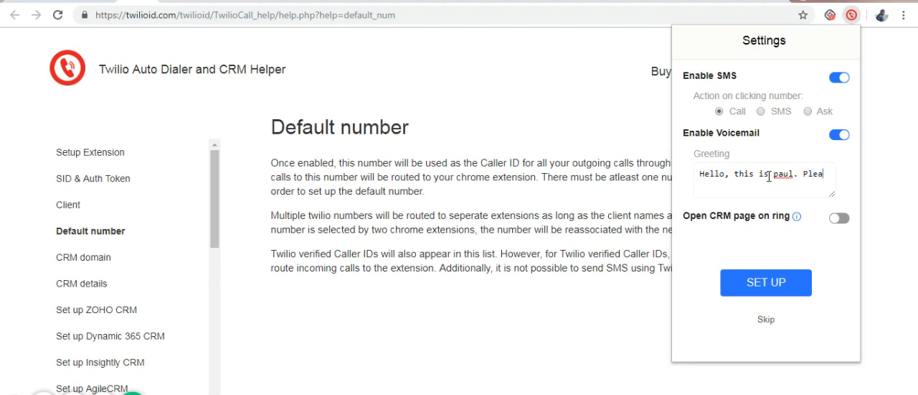
{"action": "type", "text": "Please leave vi"}
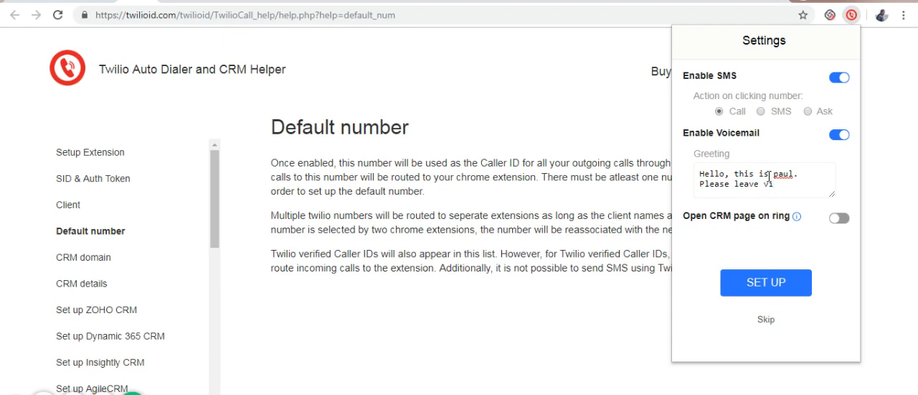
{"action": "type", "text": "voicemail"}
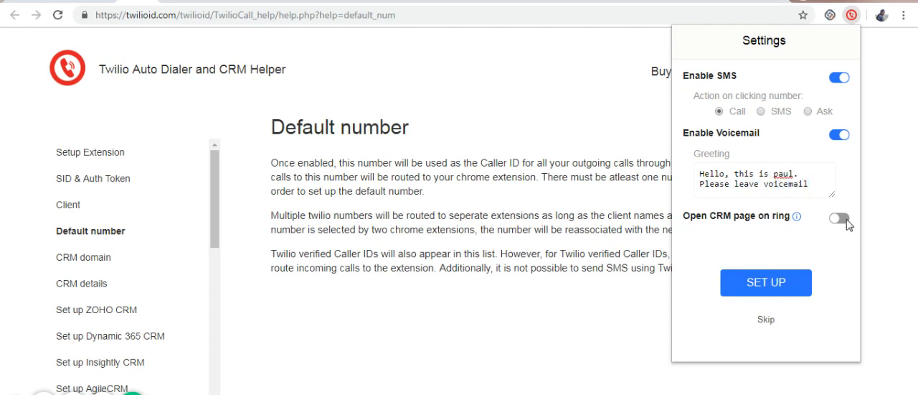
Leave Open CRM page on ring off and save the settings to show the dialpad
{"action": "left_click", "coordinate": [838, 219]}
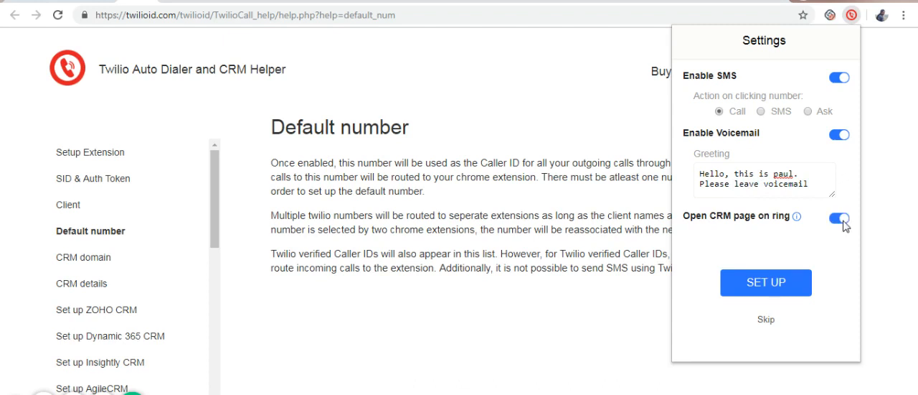
{"action": "left_click", "coordinate": [838, 217]}
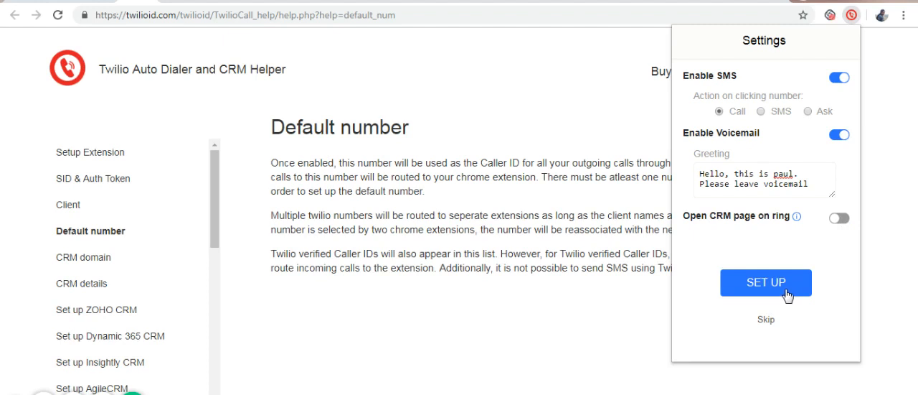
{"action": "left_click", "coordinate": [766, 282]}
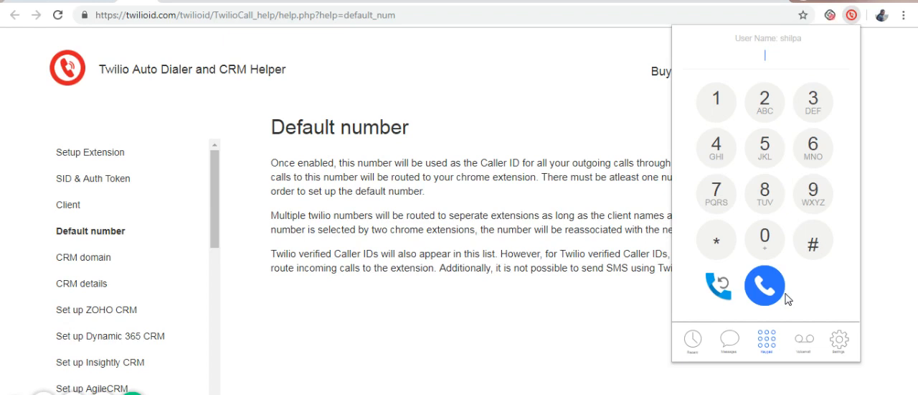
{"action": "mouse_move", "coordinate": [675, 60]}
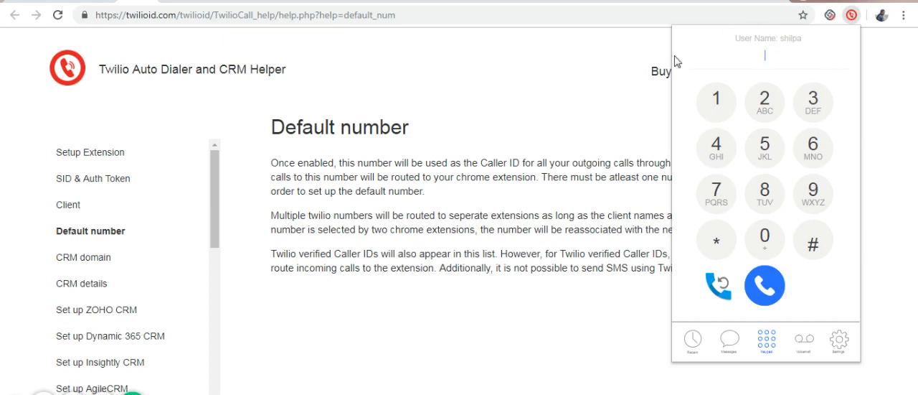
{"action": "mouse_move", "coordinate": [680, 330]}
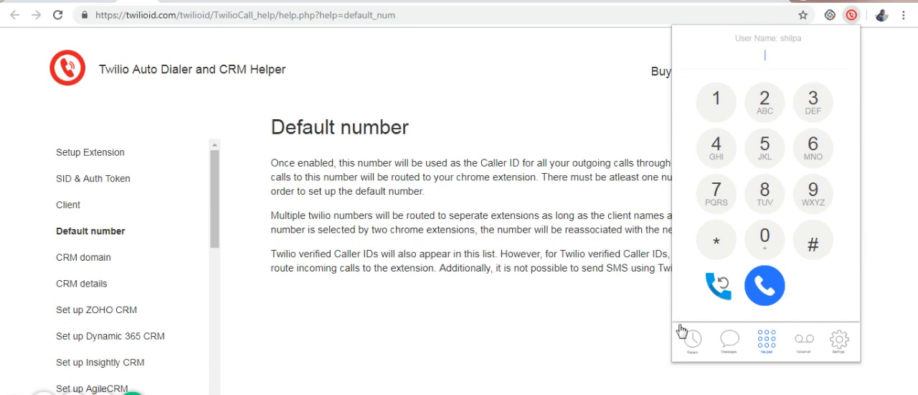
{"action": "mouse_move", "coordinate": [685, 372]}
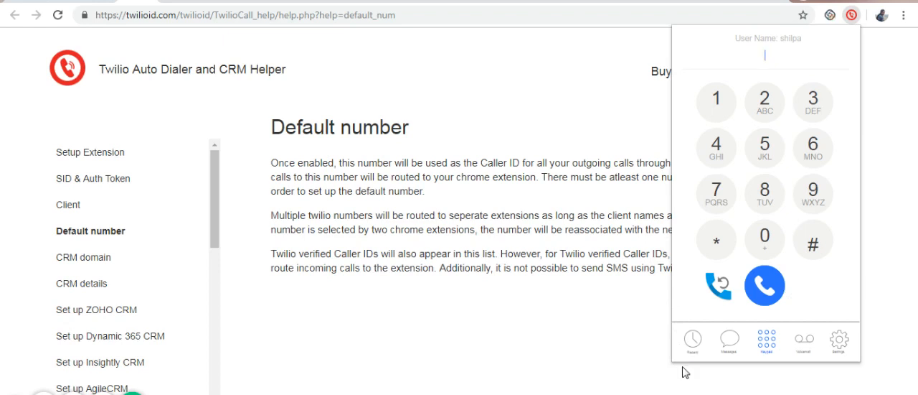
{"action": "mouse_move", "coordinate": [754, 367]}
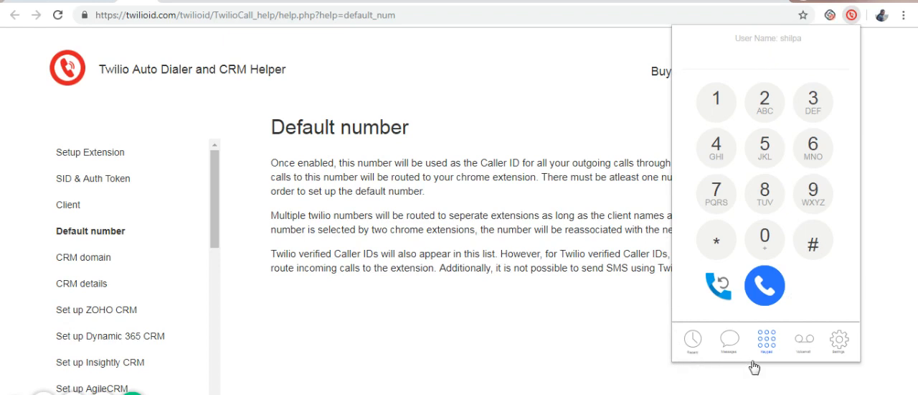
{"action": "mouse_move", "coordinate": [766, 343]}
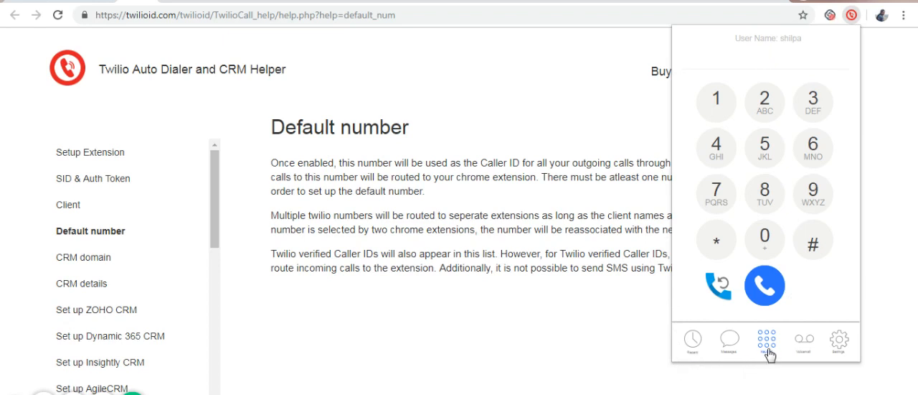
{"action": "mouse_move", "coordinate": [768, 361]}
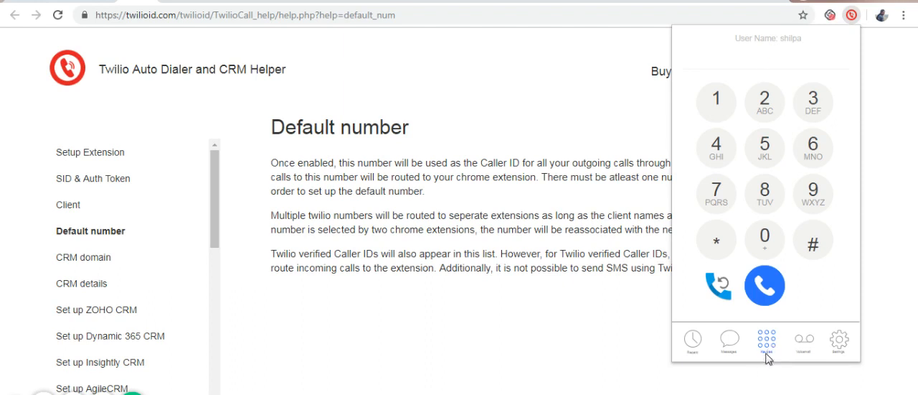